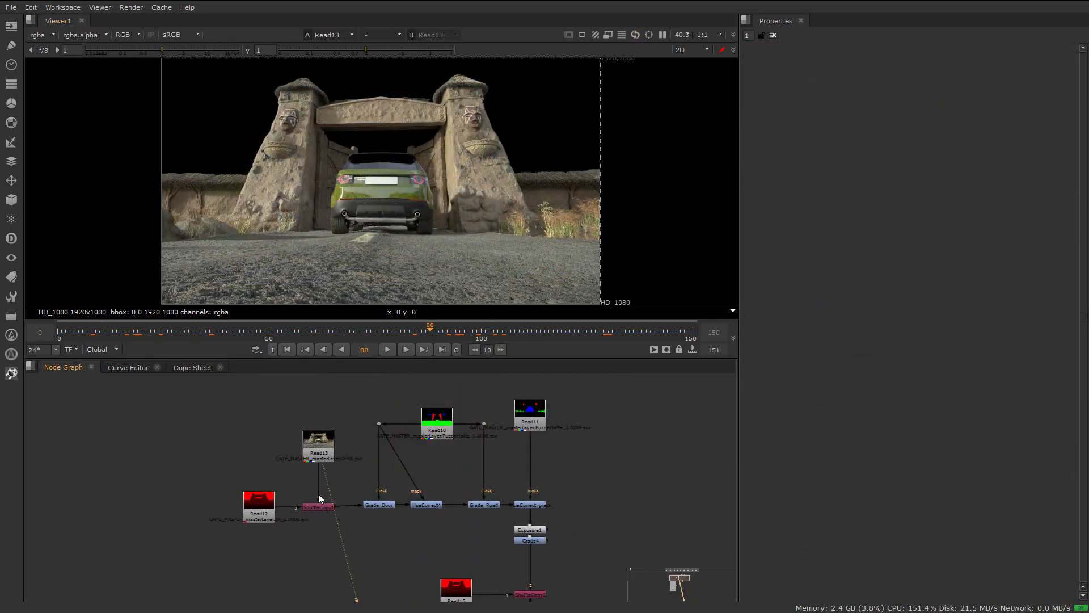
Collapse the selected foreground compositing nodes into LiveGroup1 via the node search.
{"action": "left_click", "coordinate": [427, 505]}
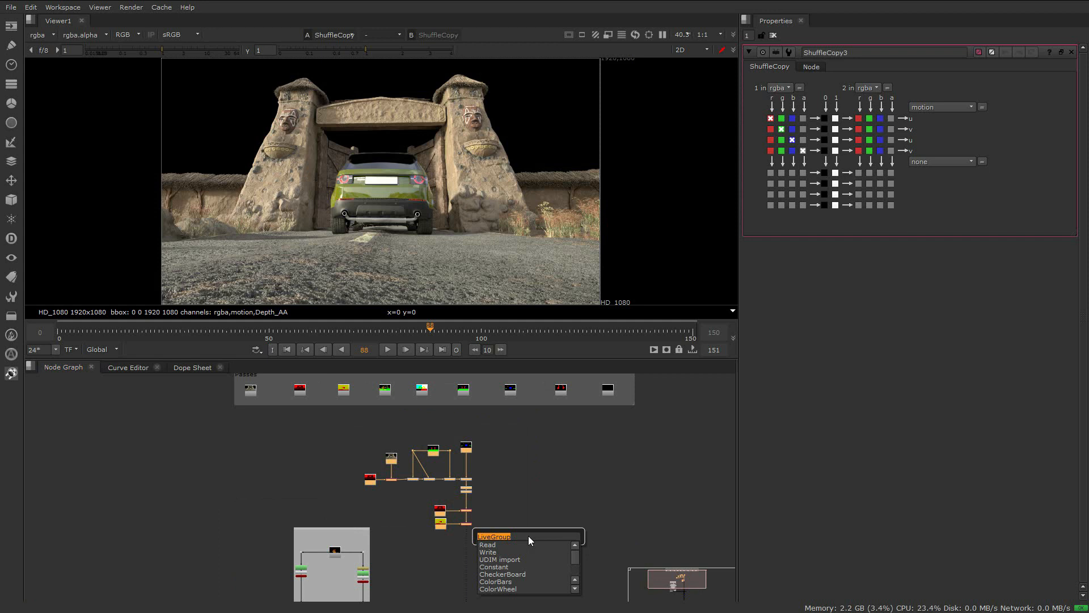
{"action": "left_click", "coordinate": [495, 536]}
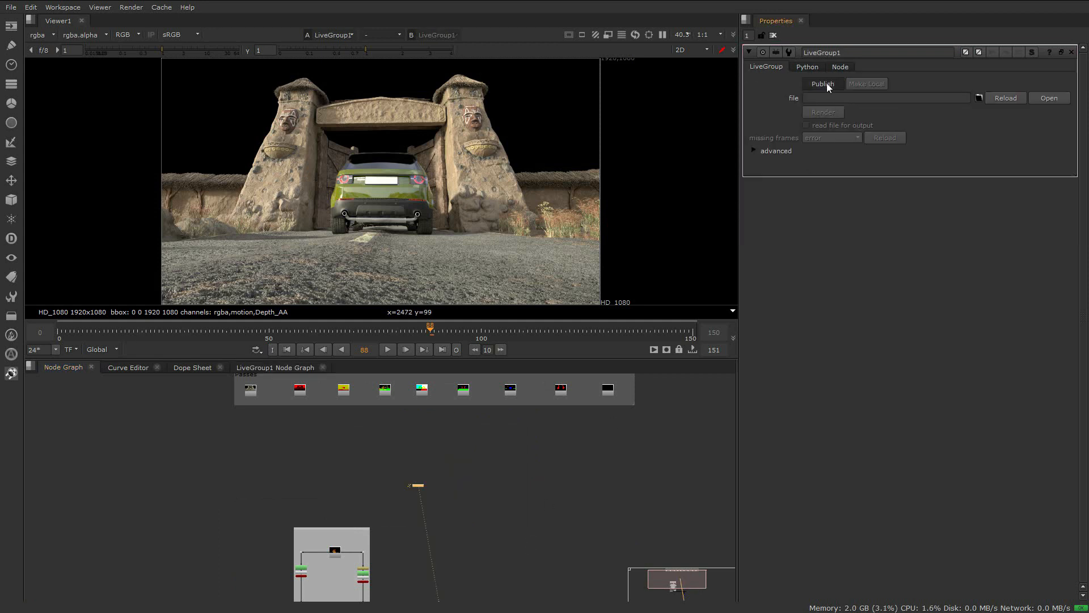
Publish LiveGroup1 as LiveGroup1_v01.nk in the FG folder and show its internal graph.
{"action": "left_click", "coordinate": [823, 84]}
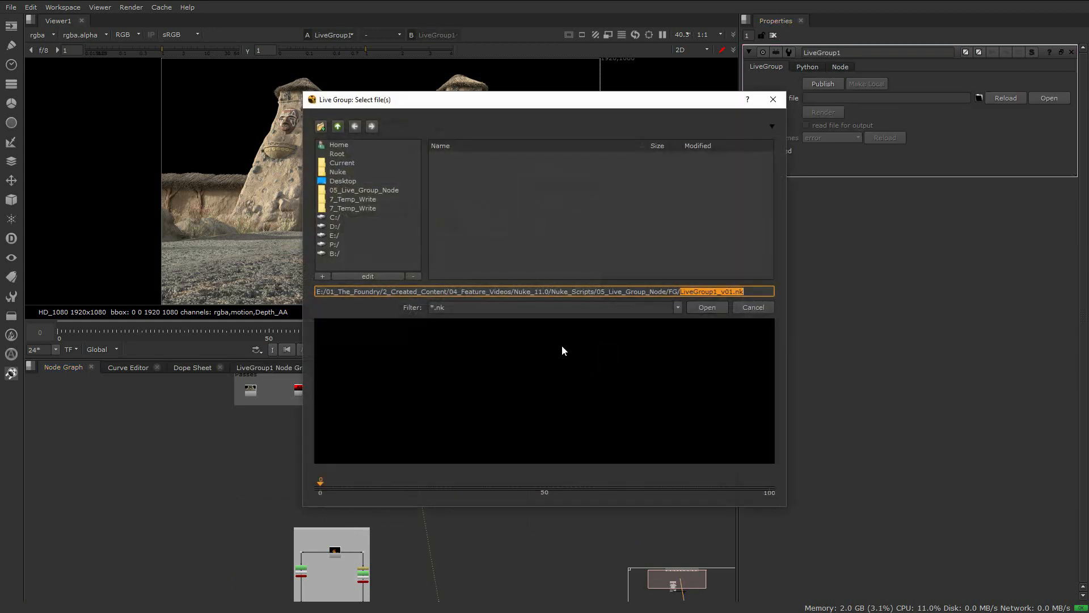
{"action": "left_click", "coordinate": [707, 306]}
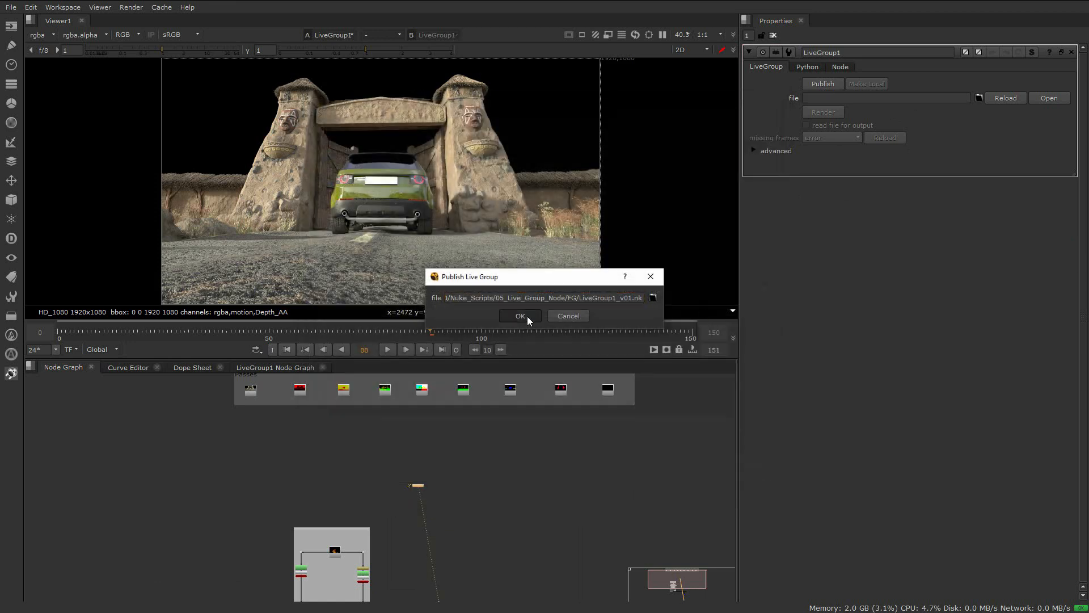
{"action": "left_click", "coordinate": [520, 316]}
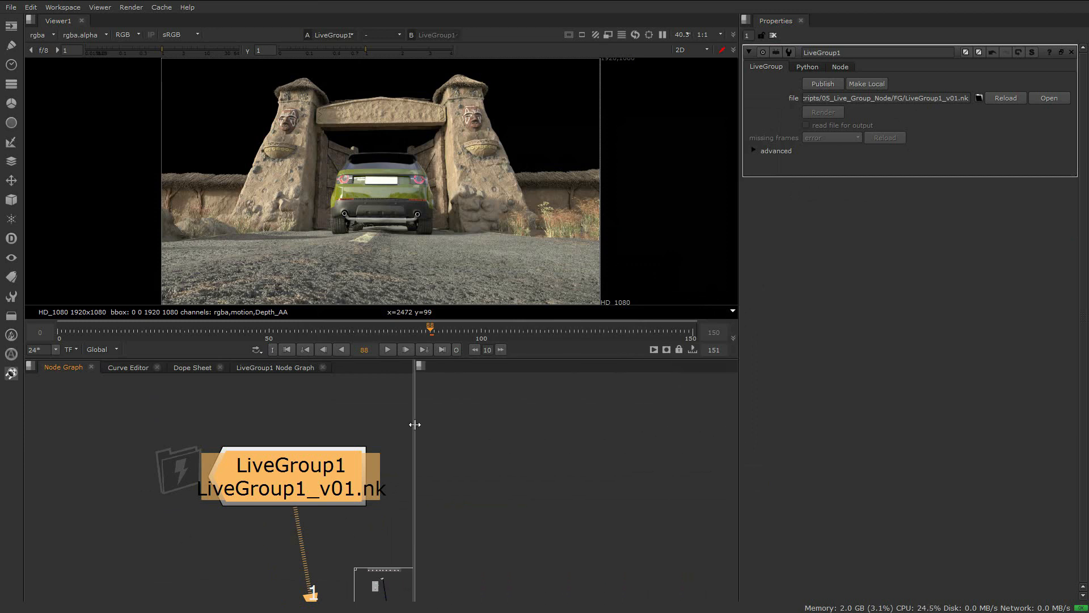
{"action": "left_click", "coordinate": [191, 367]}
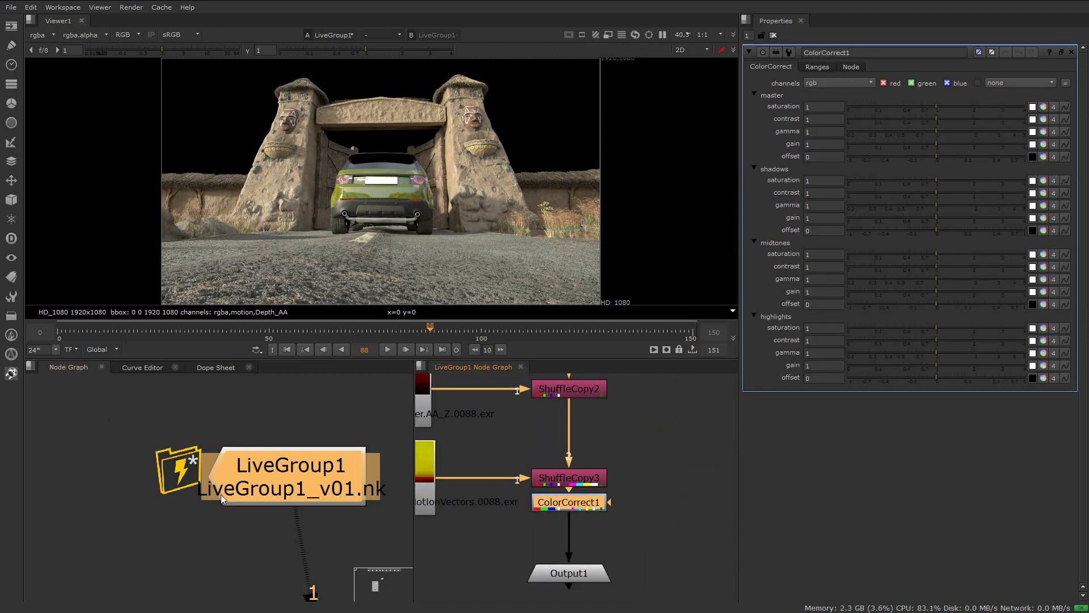
{"action": "mouse_move", "coordinate": [175, 436]}
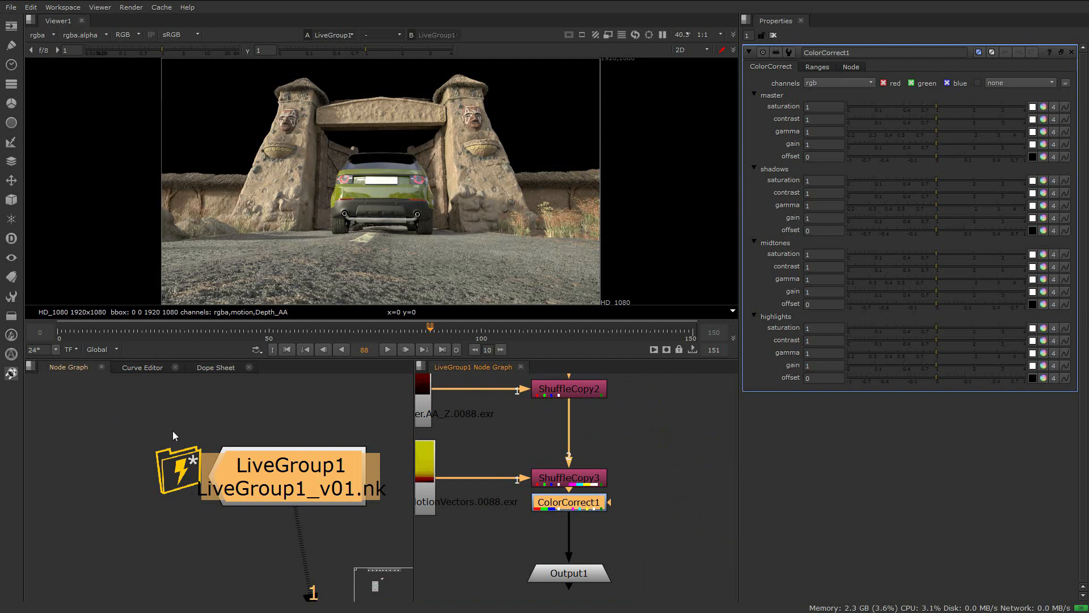
{"action": "mouse_move", "coordinate": [403, 457]}
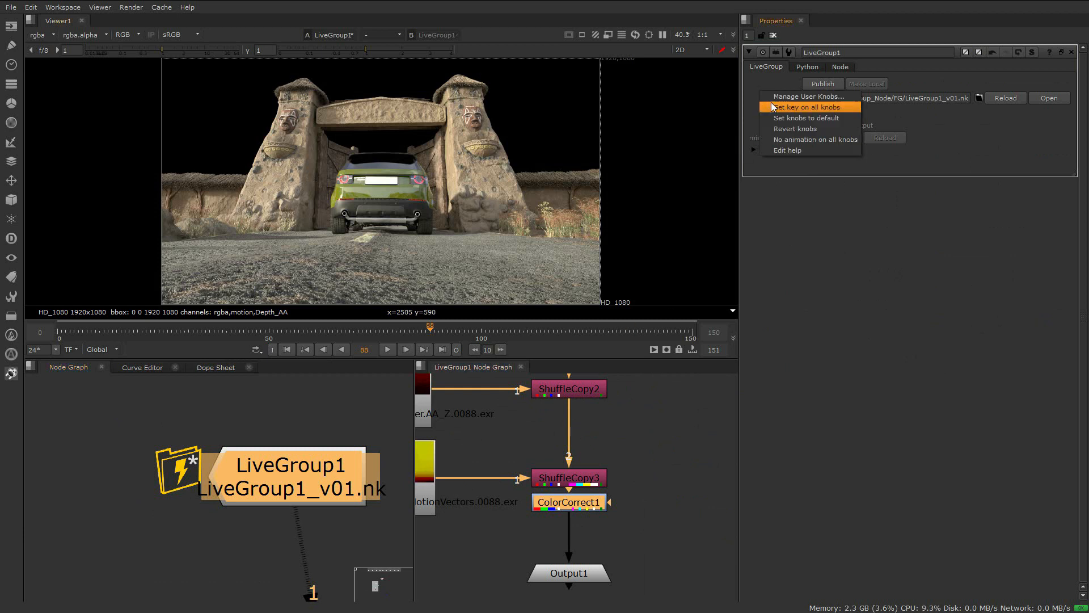
Expose Exposure1's red, green and blue controls as user knobs on LiveGroup1.
{"action": "left_click", "coordinate": [805, 95]}
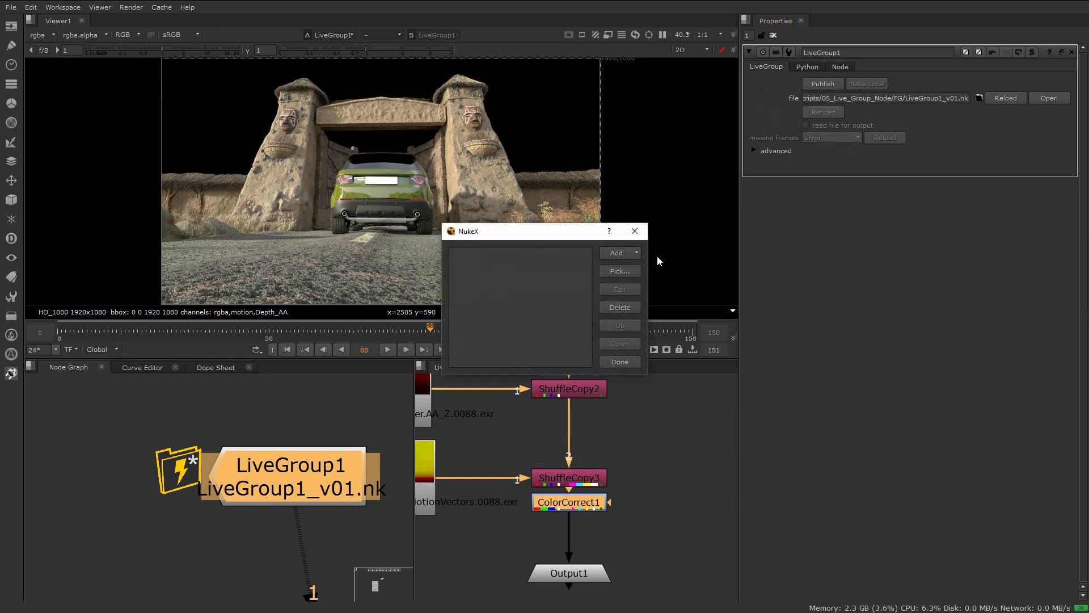
{"action": "left_click", "coordinate": [620, 270]}
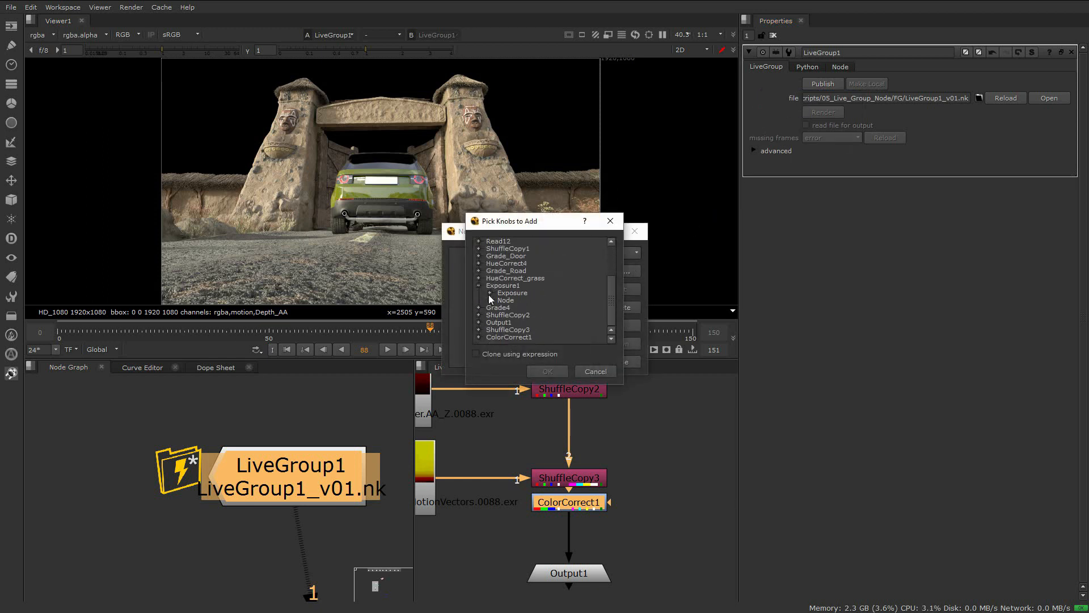
{"action": "left_click", "coordinate": [490, 293]}
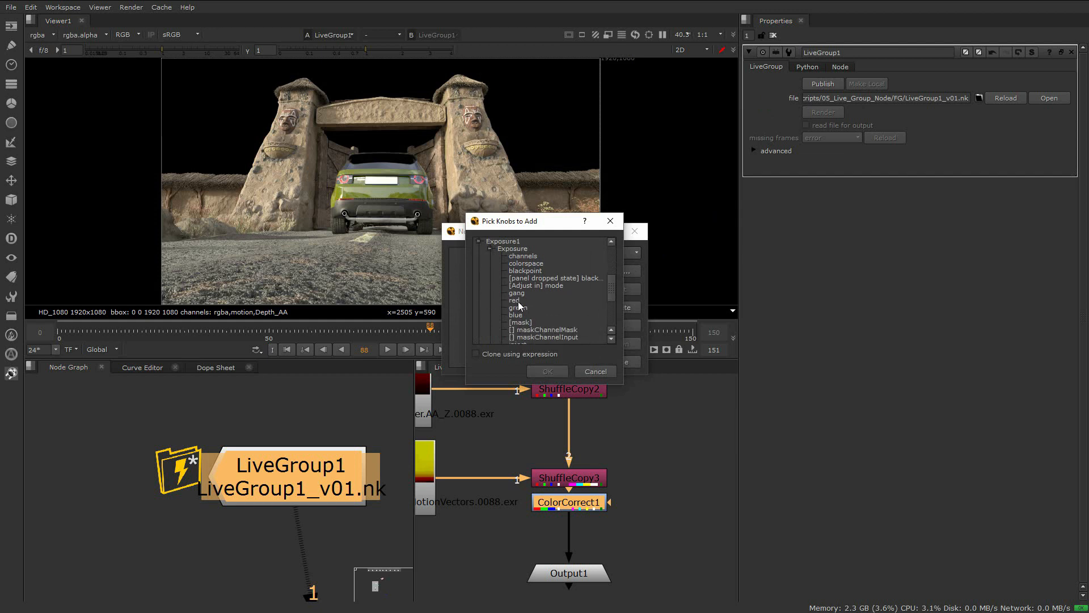
{"action": "left_click", "coordinate": [548, 371]}
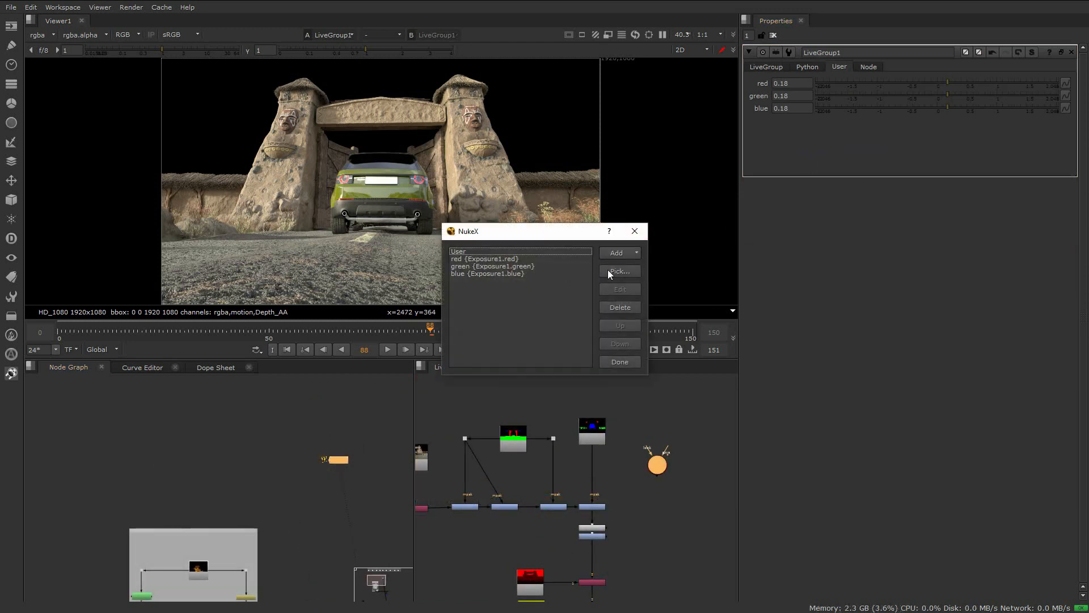
Pick Camera1's translate and rotate controls to add as further user knobs.
{"action": "left_click", "coordinate": [619, 271]}
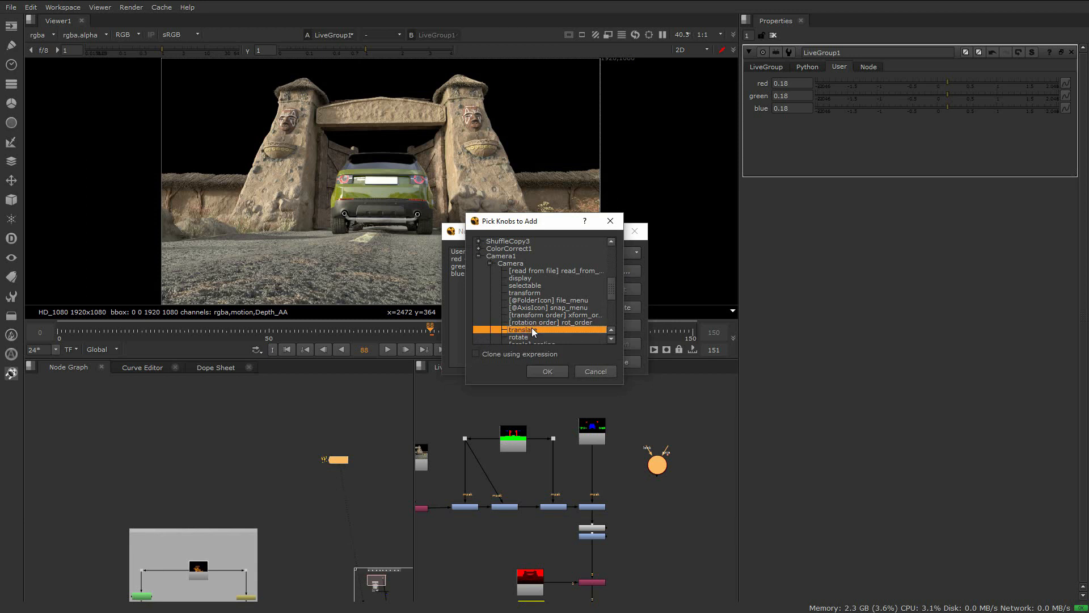
{"action": "left_click", "coordinate": [548, 371]}
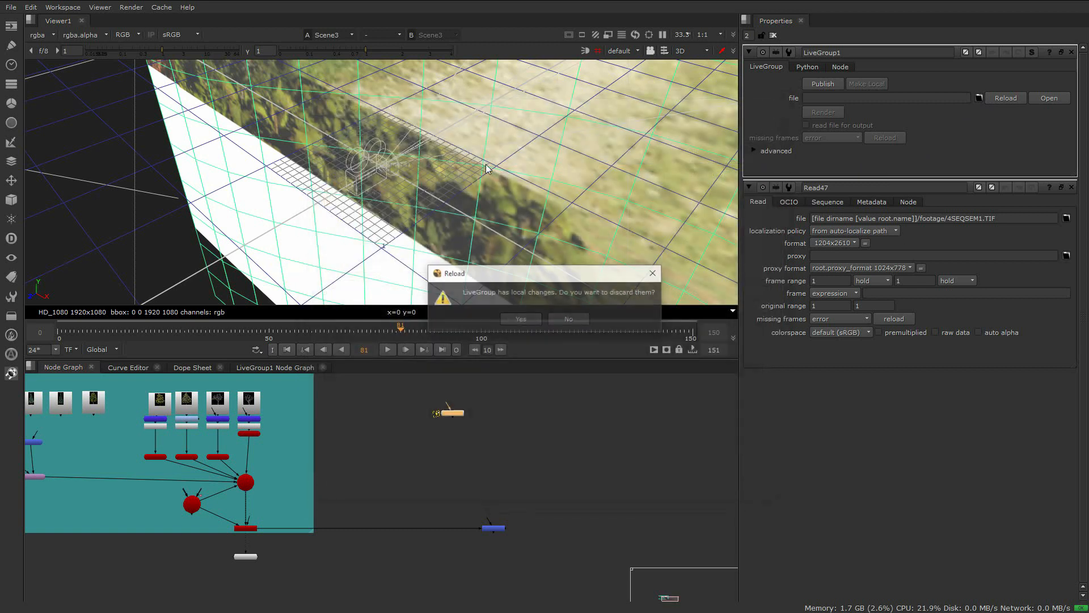
Answer the reload prompt and review LiveGroup1's exposed user knobs on the User tab.
{"action": "left_click", "coordinate": [520, 318]}
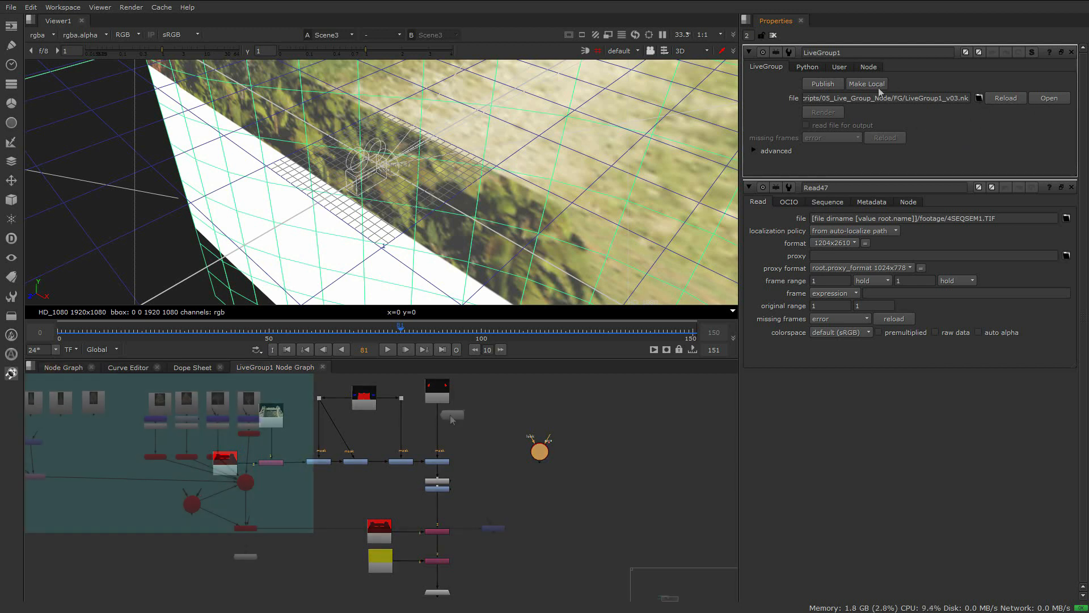
{"action": "left_click", "coordinate": [839, 65]}
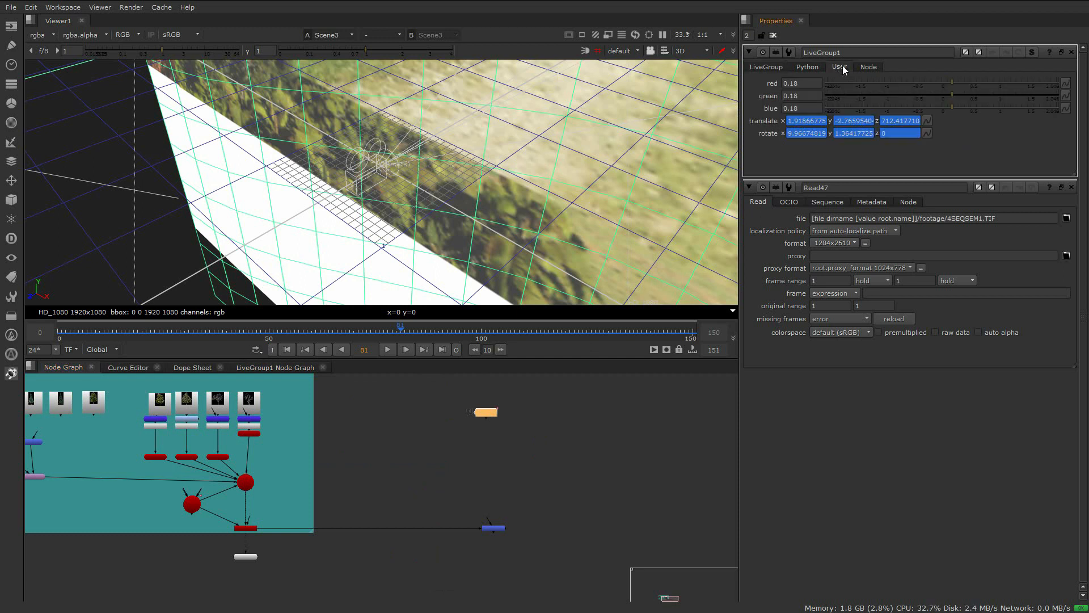
Collapse the background 3D scene into LiveGroup2 with ScanlineRender3 as its output.
{"action": "left_click", "coordinate": [192, 503]}
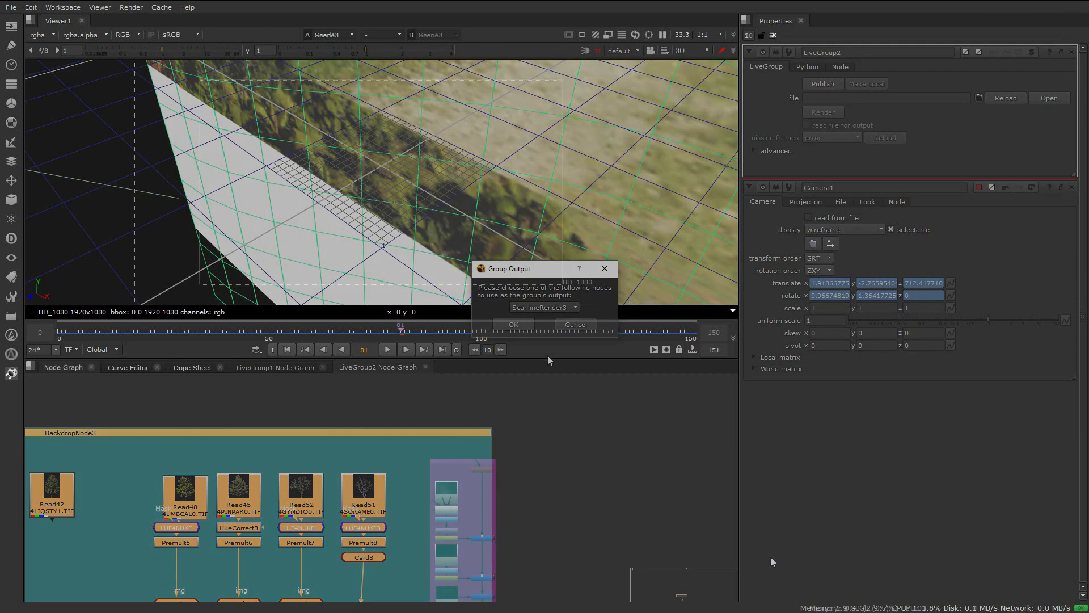
{"action": "left_click", "coordinate": [513, 325]}
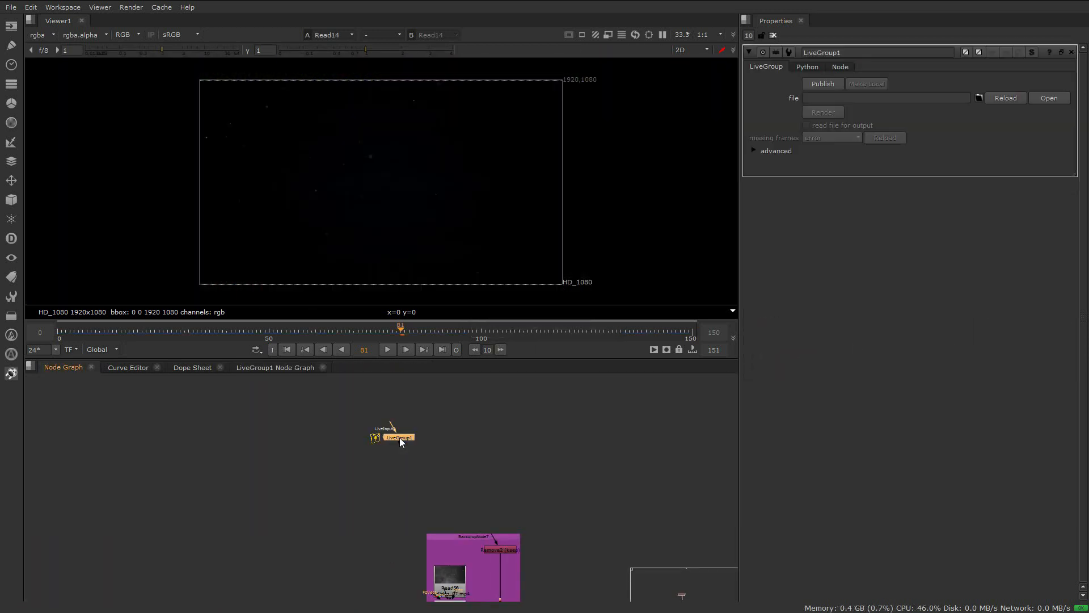
Load FG LiveGroup1_v03.nk into the new LiveGroup node alongside the BG LiveGroup.
{"action": "left_click", "coordinate": [978, 98]}
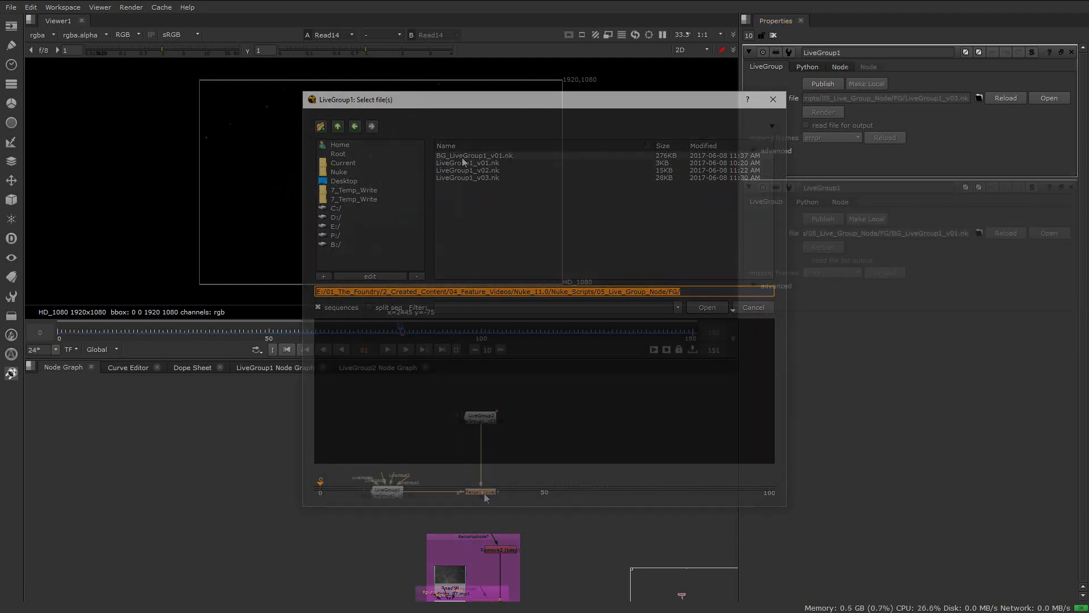
{"action": "left_click", "coordinate": [708, 307]}
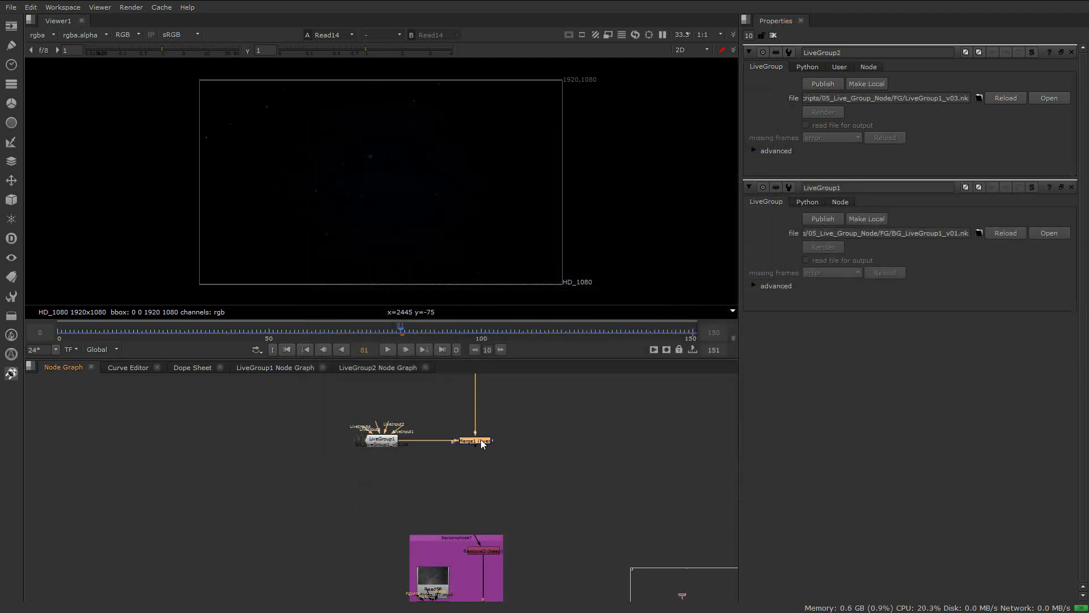